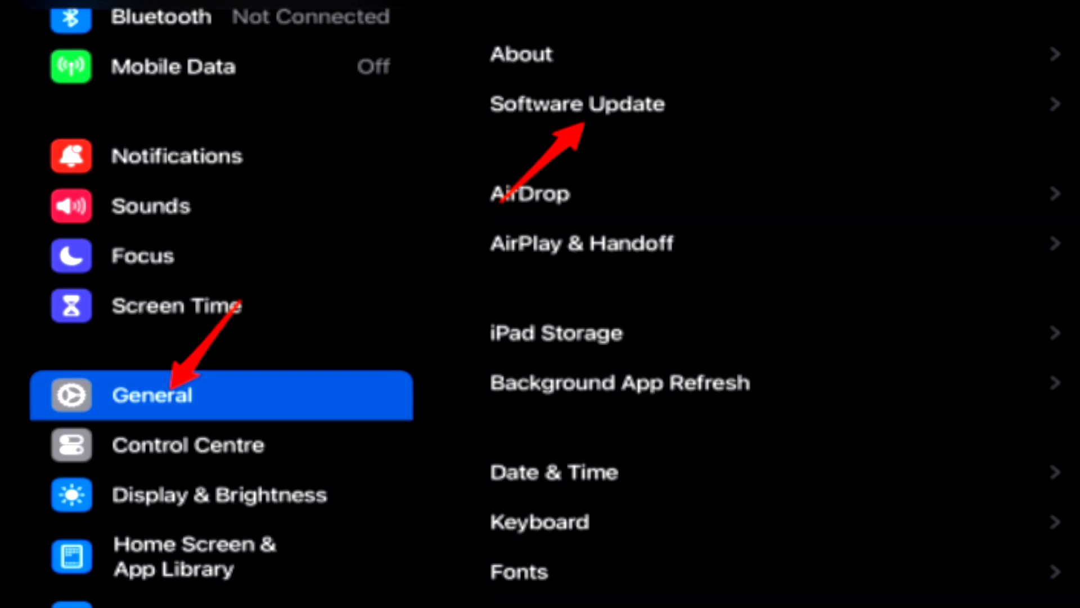
Go to Software Update under General so the iPad begins checking for available updates.
{"action": "left_click", "coordinate": [577, 103]}
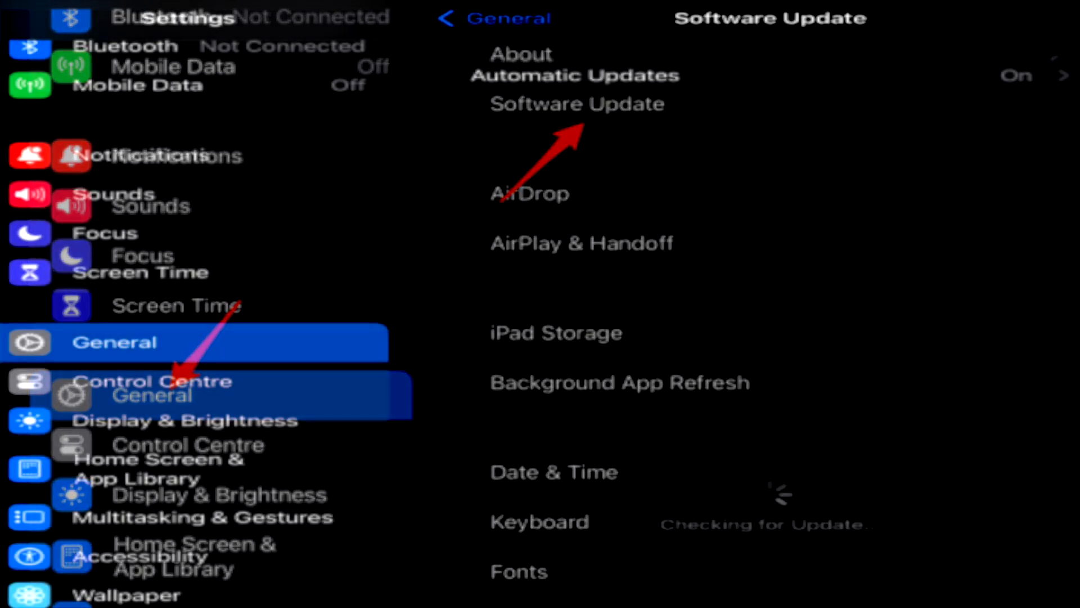